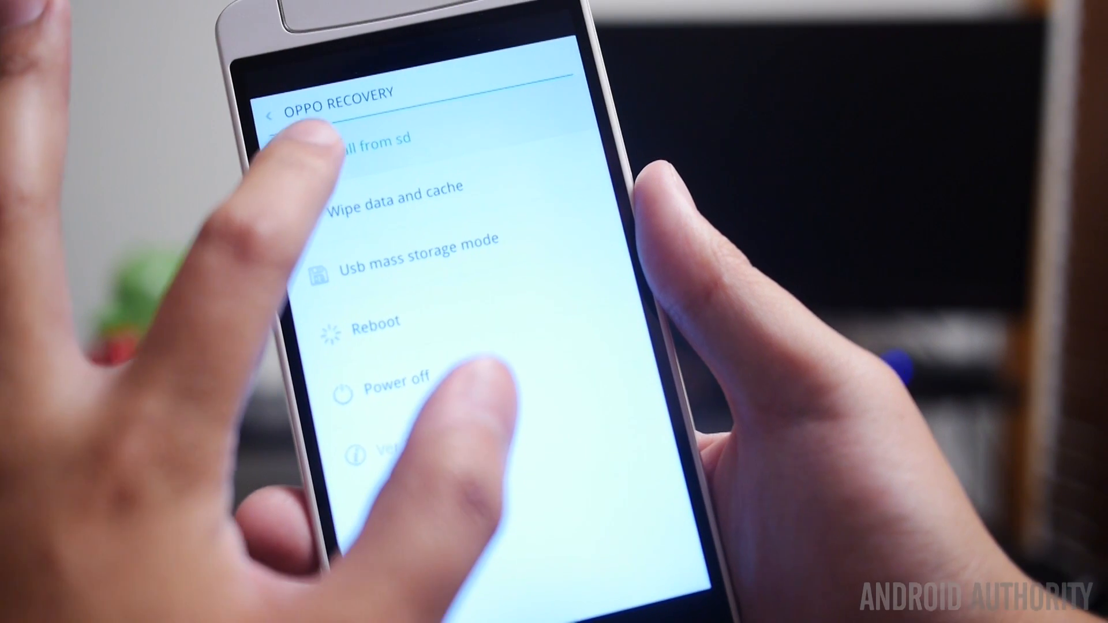
Step: Choose 'Install from sd' and select the CyanogenMod zip package to install
{"action": "left_click", "coordinate": [370, 145]}
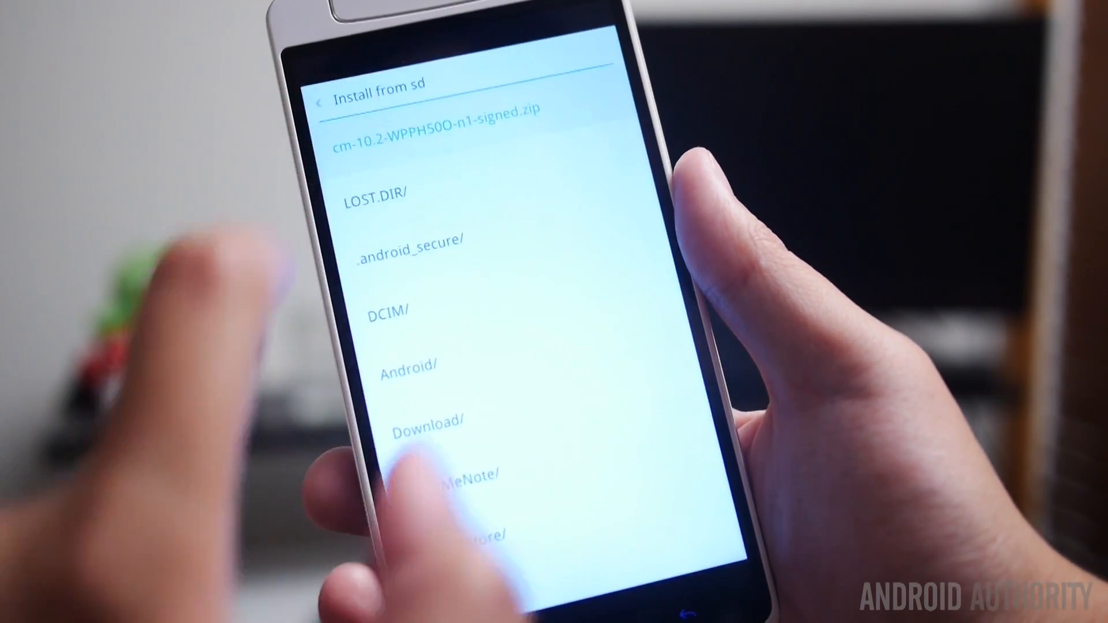
{"action": "left_click", "coordinate": [438, 134]}
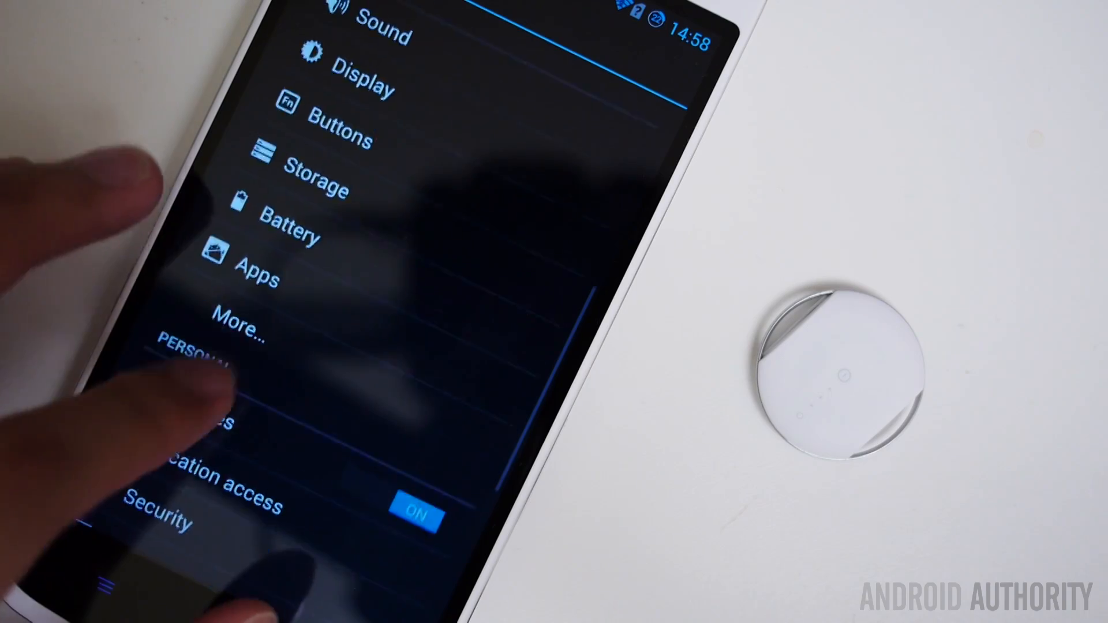
Step: Open the Buttons settings showing backlight, O-Click and home/menu button actions
{"action": "left_click", "coordinate": [339, 133]}
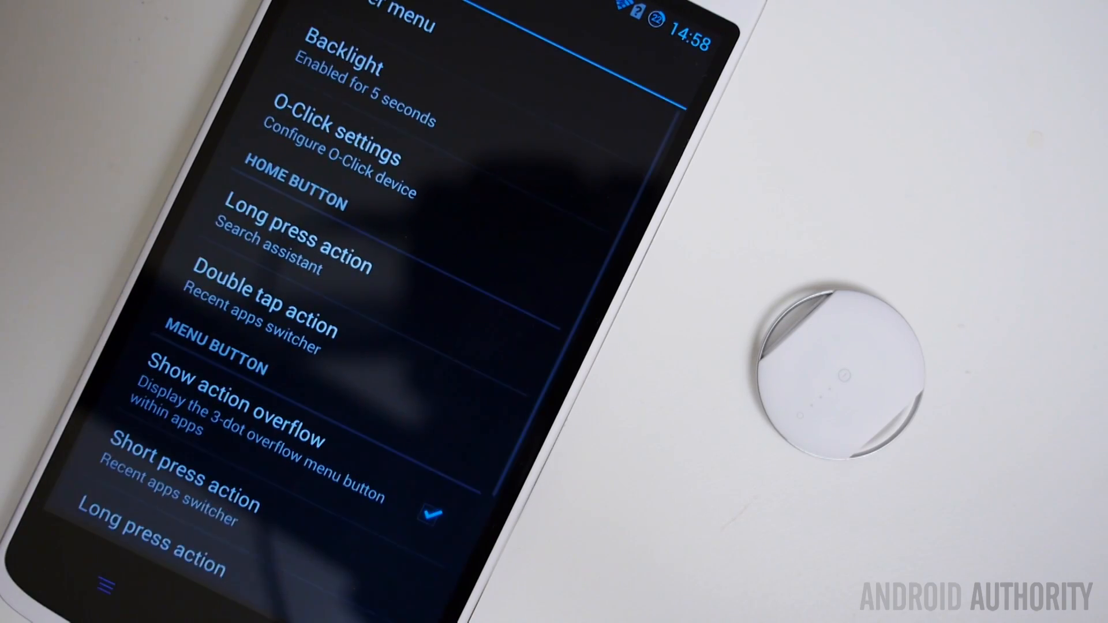